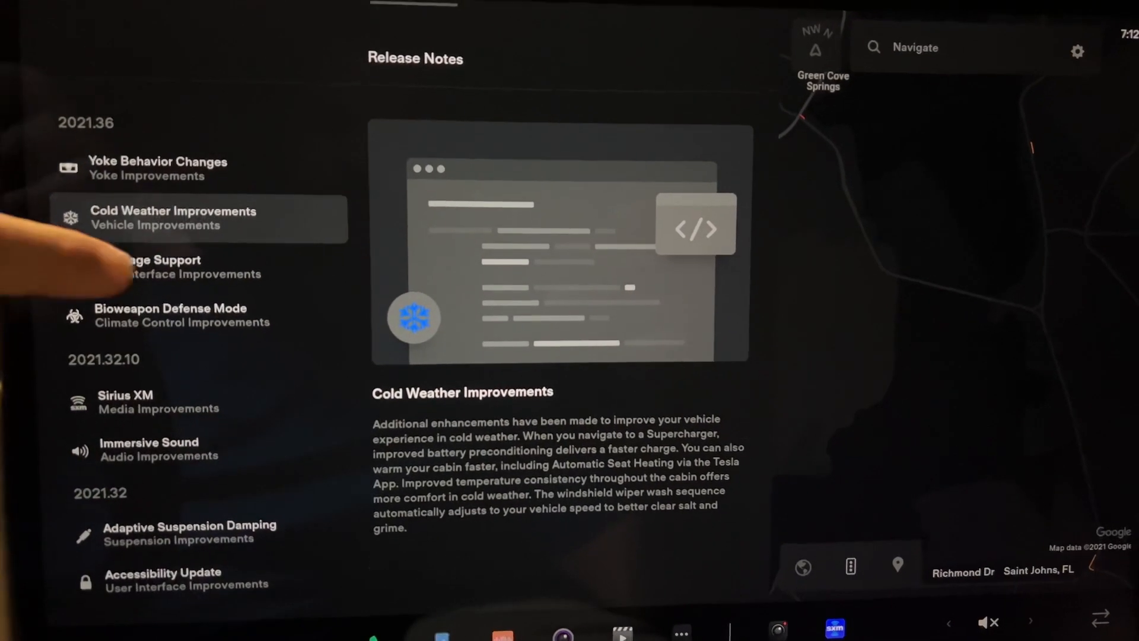
- Open the 2021.36 Language Support note about touchscreen availability in over 20 languages
click(167, 267)
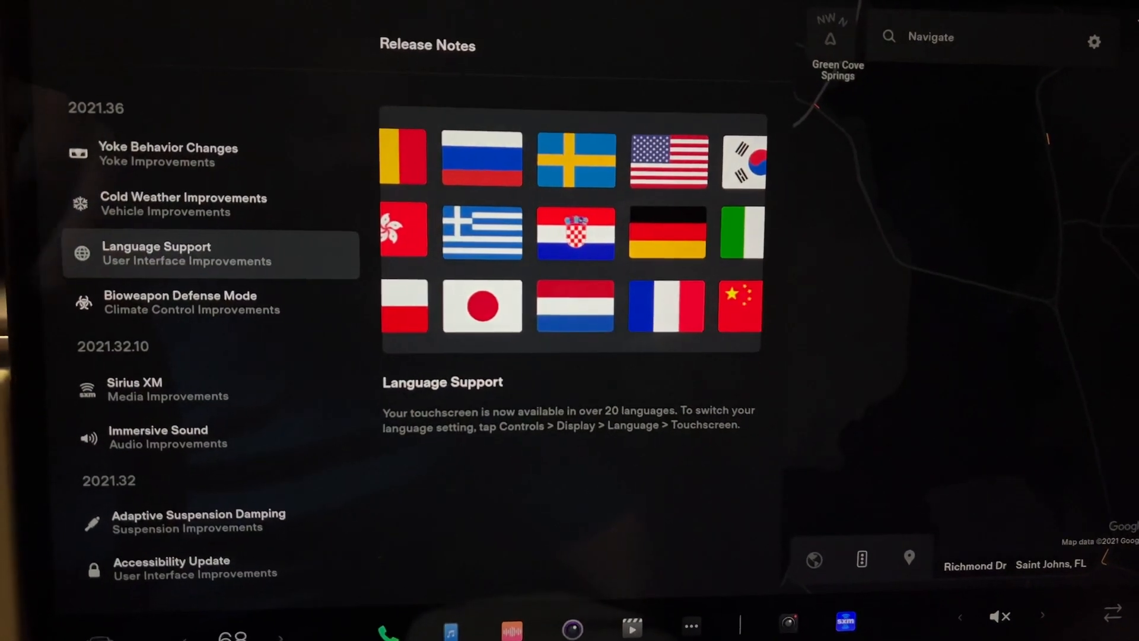
- Read the Bioweapon Defense Mode note, then open Yoke Behavior Changes on turn-signal cancellation
click(182, 308)
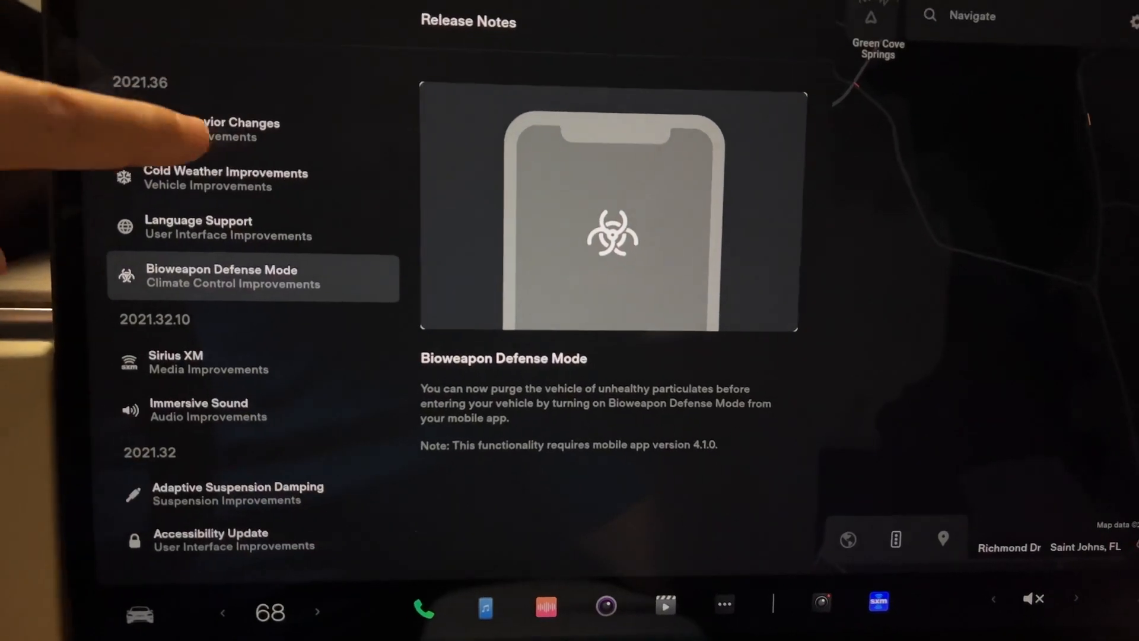
click(210, 129)
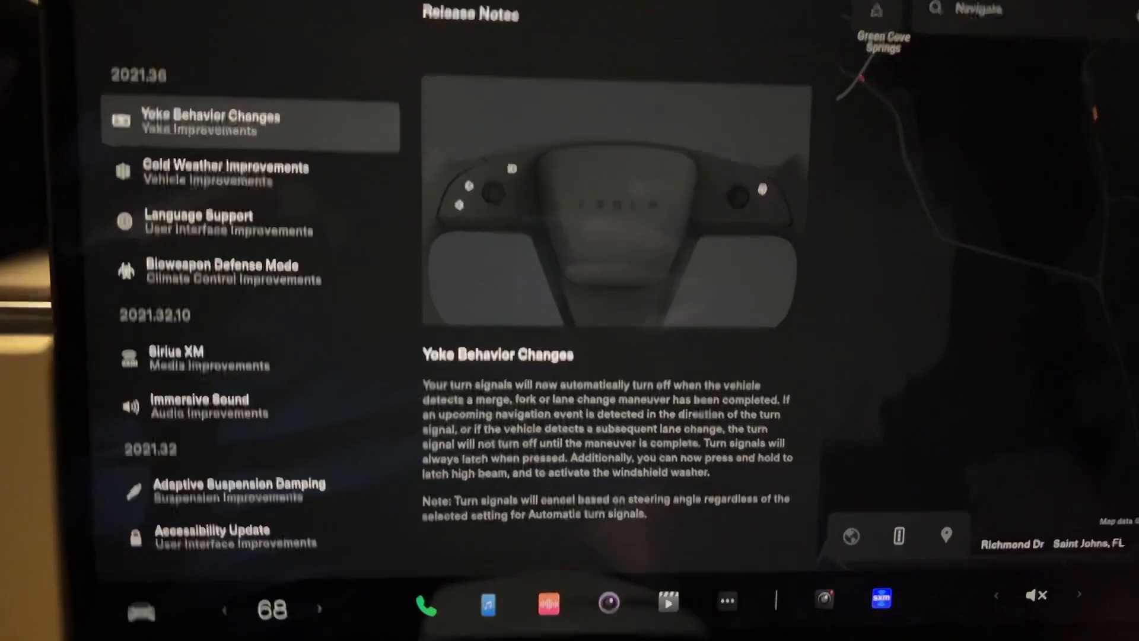